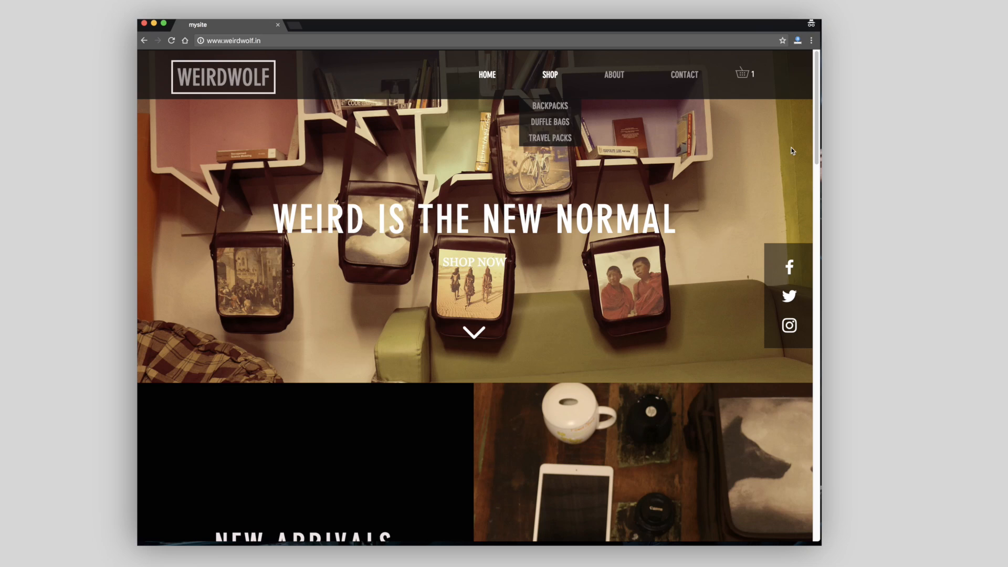
# Step: Browse the homepage sections and view the Weird Wolf bag's product page with its ₹749.25 sale price
pyautogui.scroll(-3)
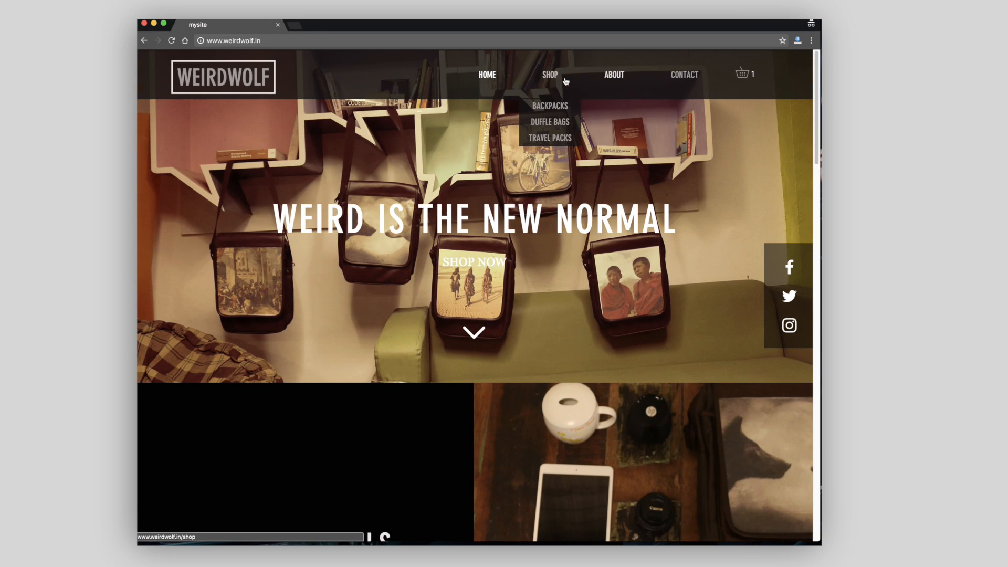
pyautogui.moveTo(462, 73)
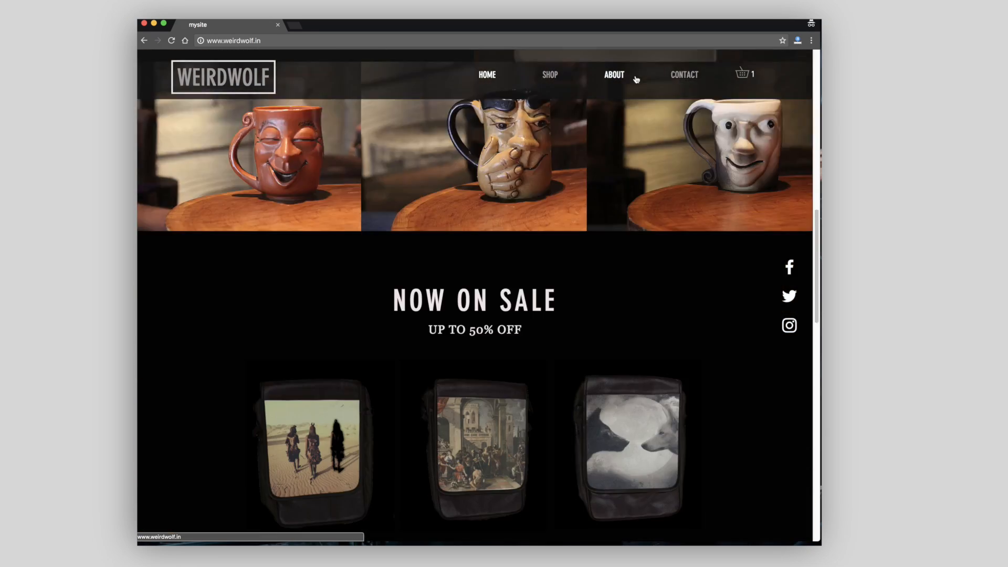
pyautogui.click(683, 74)
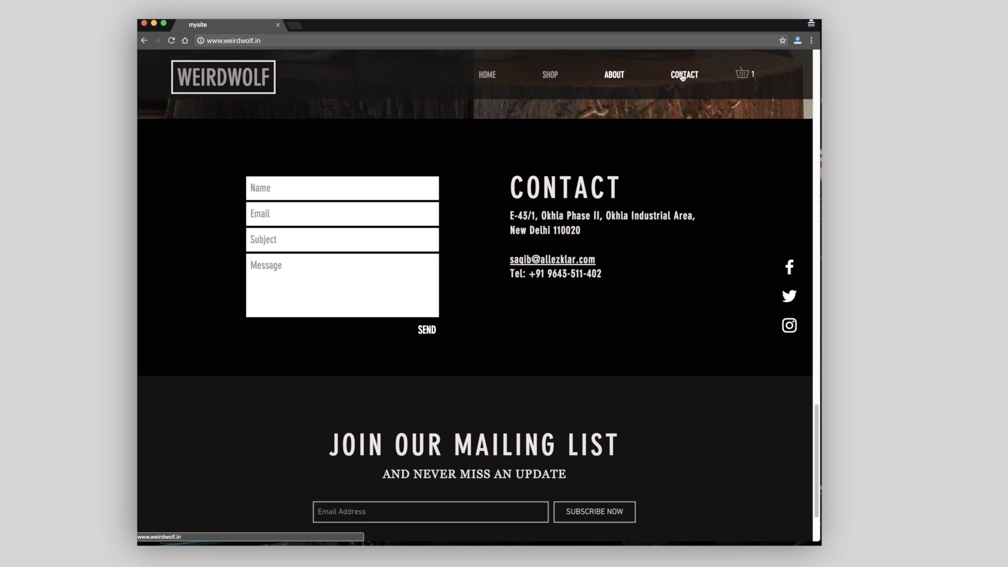
pyautogui.scroll(-3)
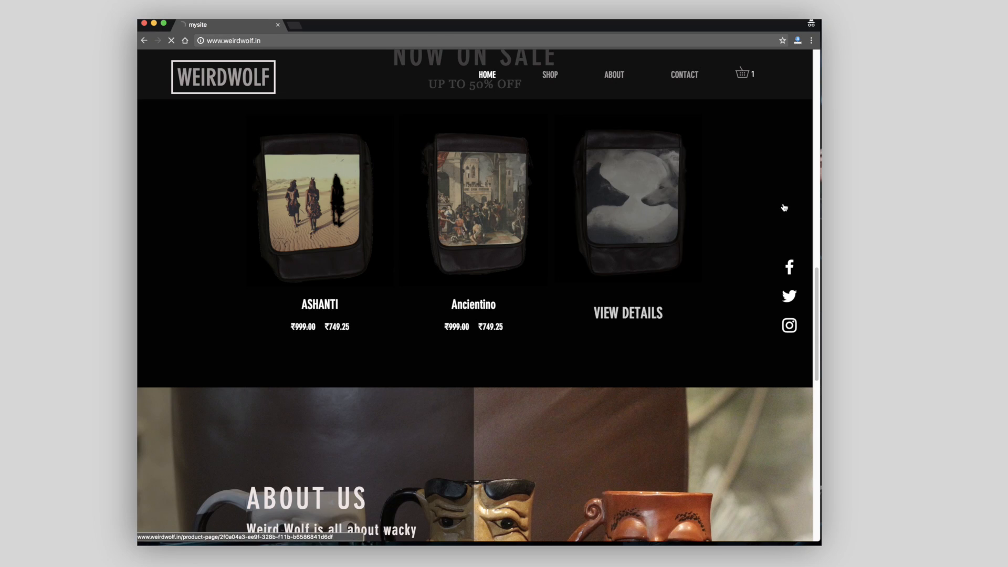
pyautogui.click(628, 313)
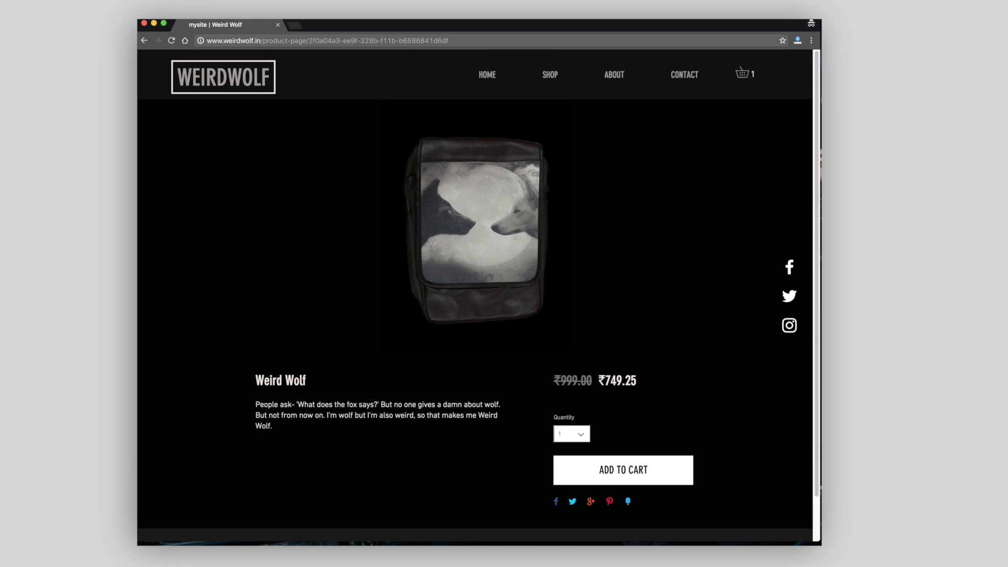
pyautogui.click(621, 469)
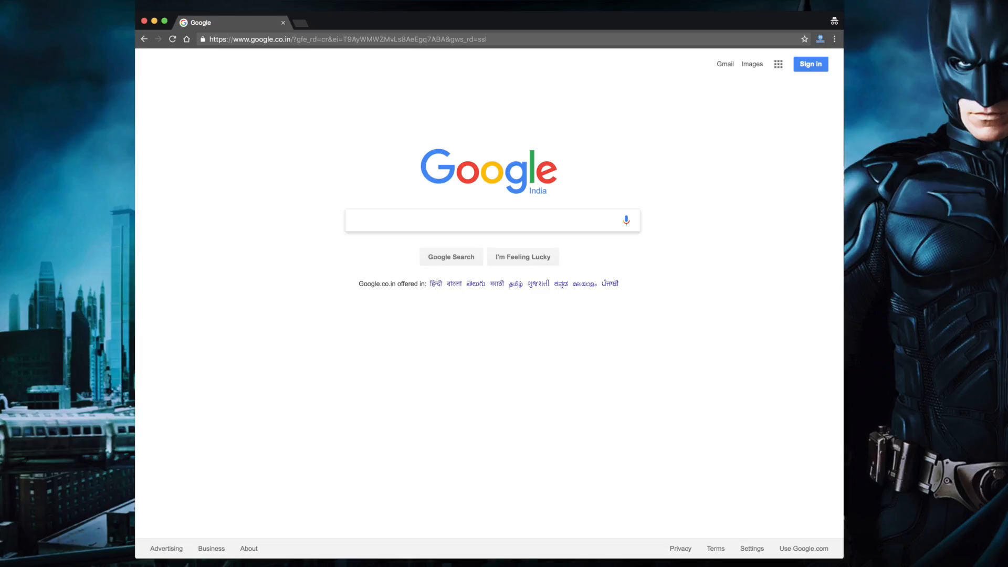
pyautogui.moveTo(388, 264)
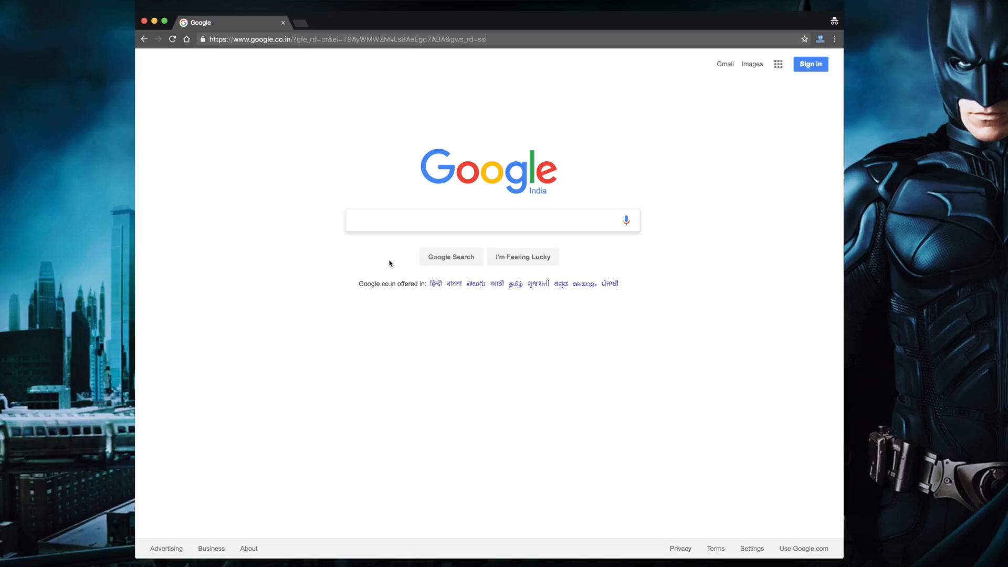
# Step: Search Google for 'wix' and go to the Wix.com homepage from the results
pyautogui.write('wix')
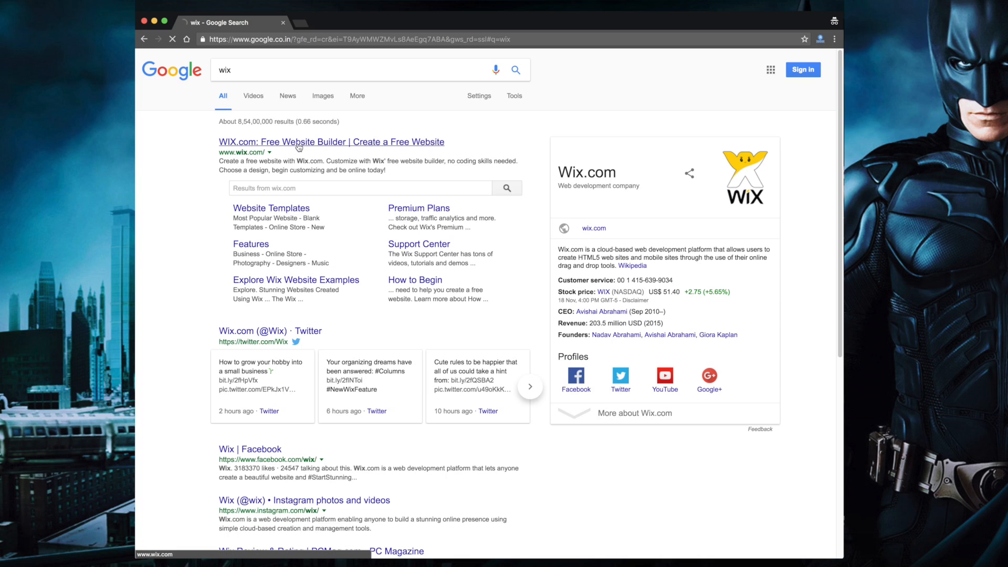
pyautogui.click(331, 142)
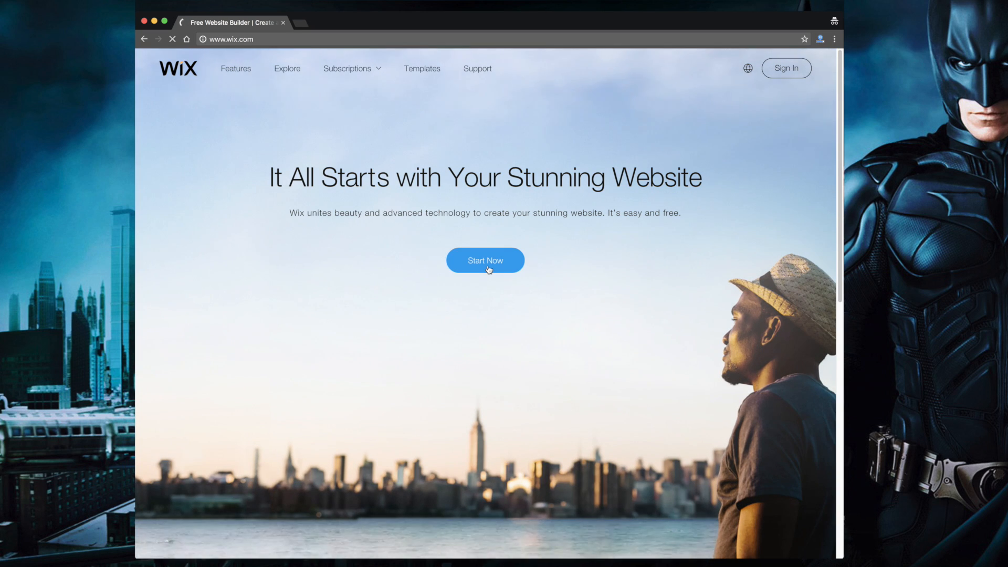
pyautogui.click(485, 260)
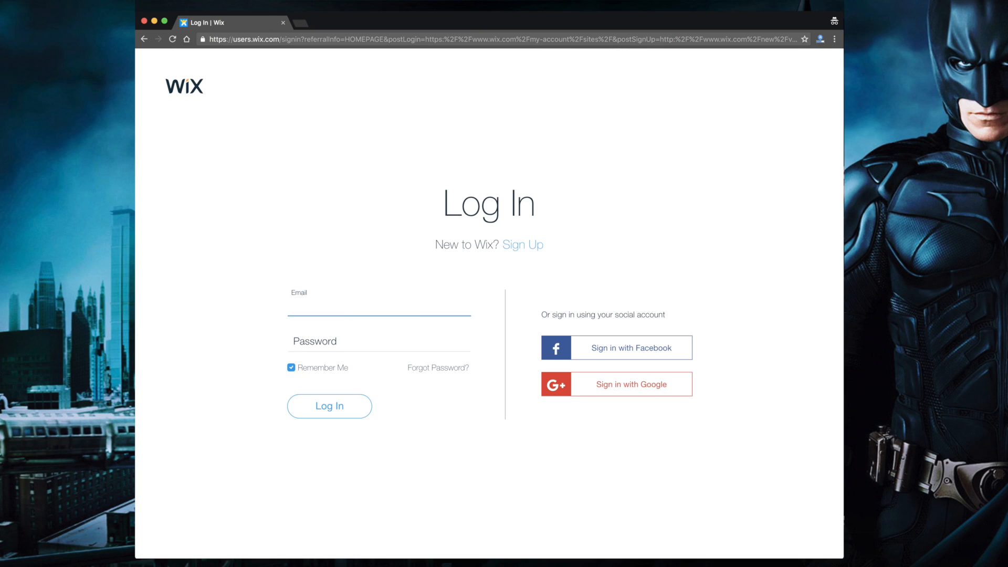
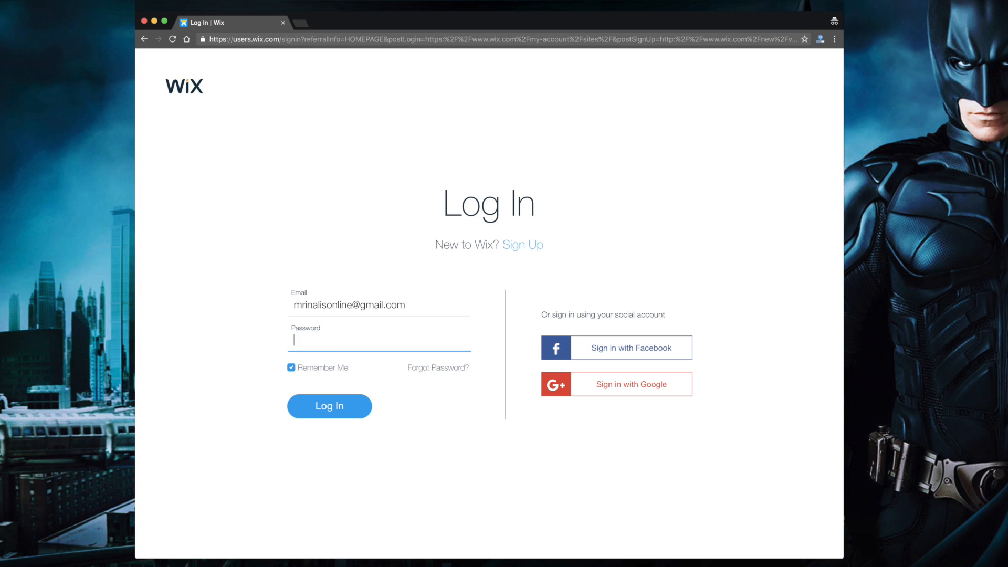
pyautogui.write('password')
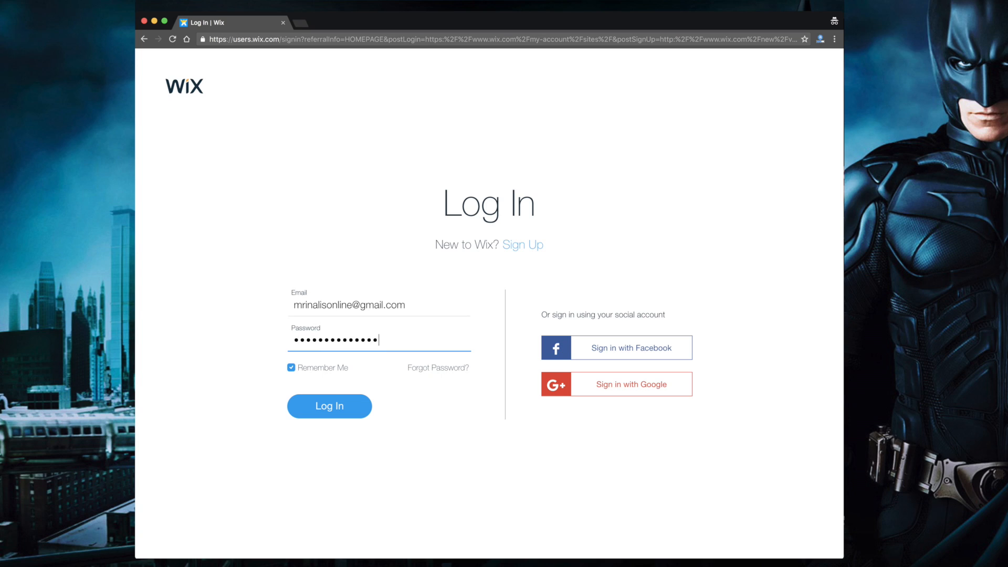
pyautogui.click(329, 405)
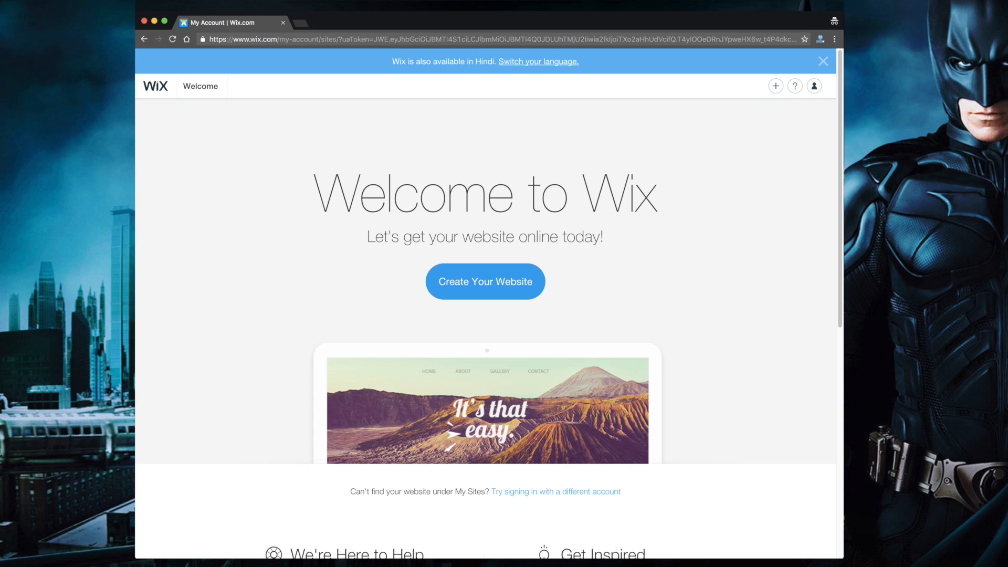
# Step: Start a new website and choose Online Store as the site type
pyautogui.click(485, 281)
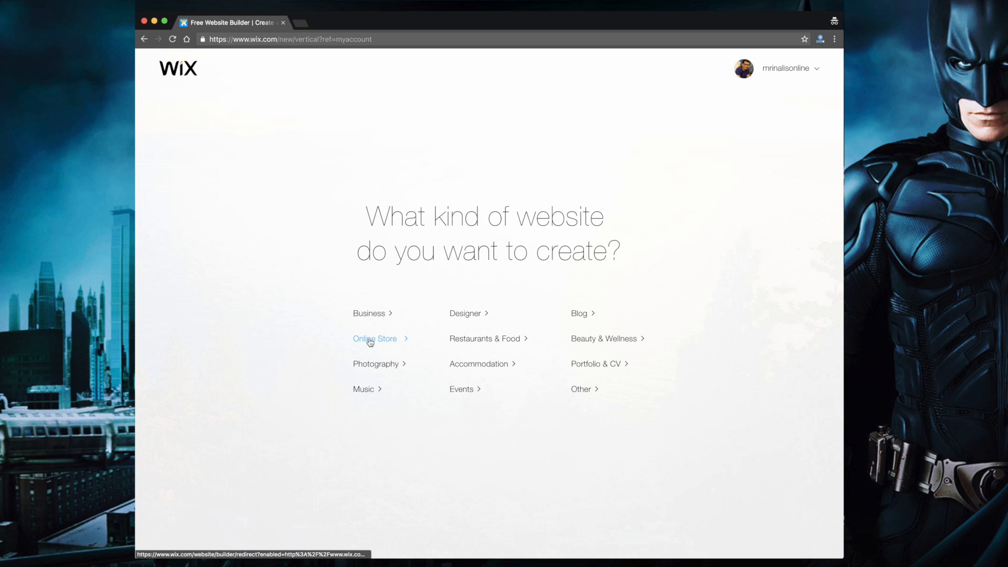
pyautogui.click(375, 338)
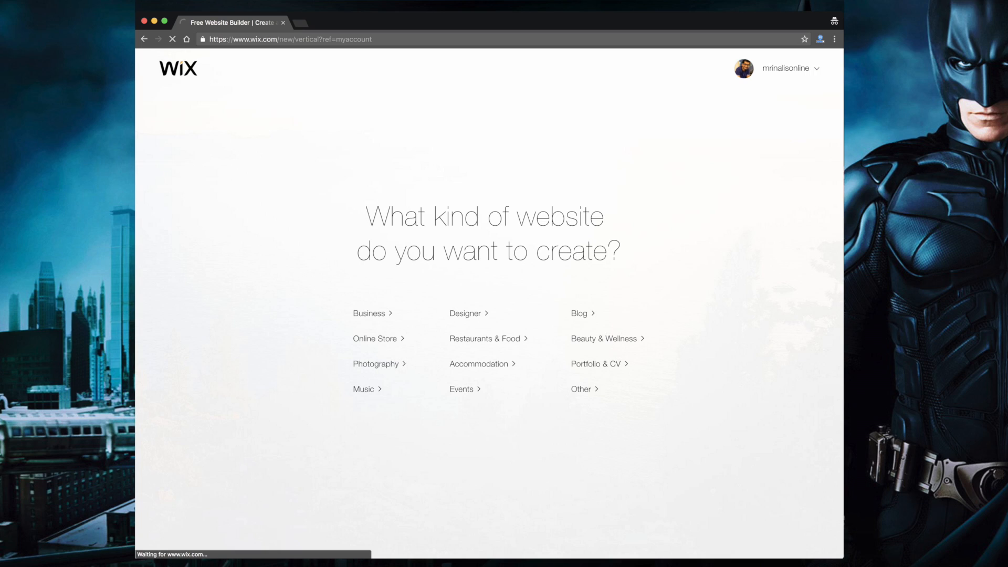
pyautogui.click(374, 338)
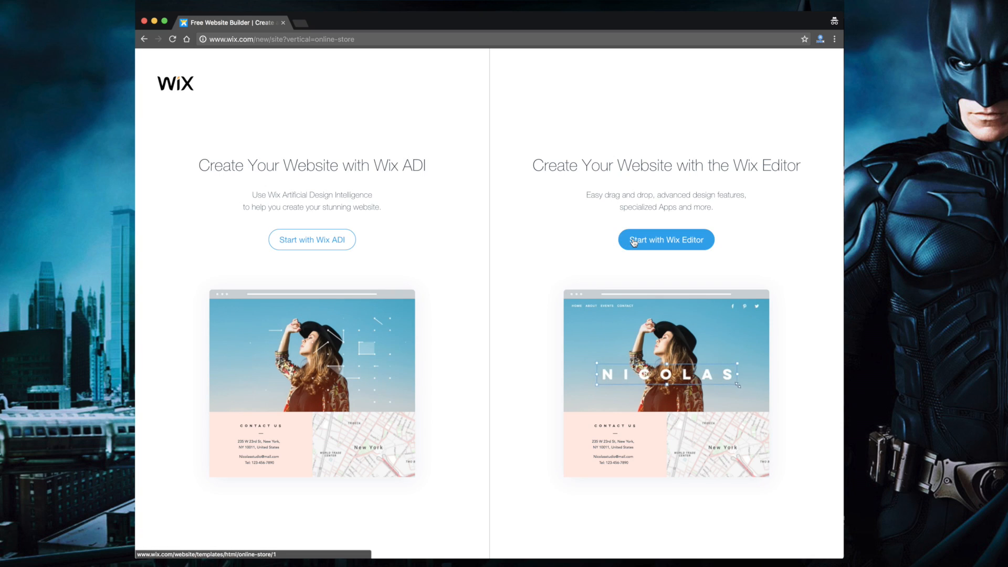
# Step: Choose the Wix Editor and start editing the Outdoor Bags online store template
pyautogui.click(666, 240)
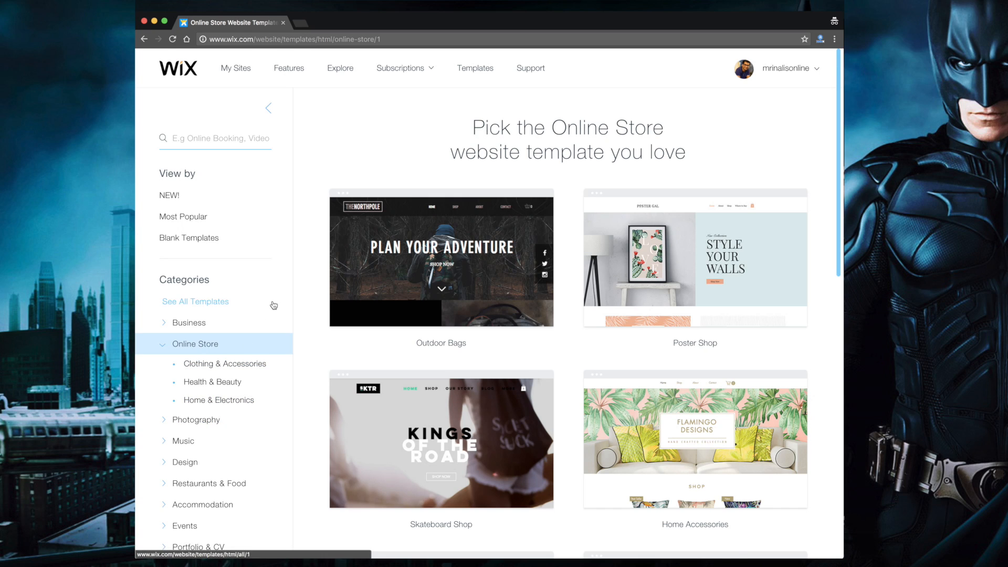
pyautogui.scroll(-3)
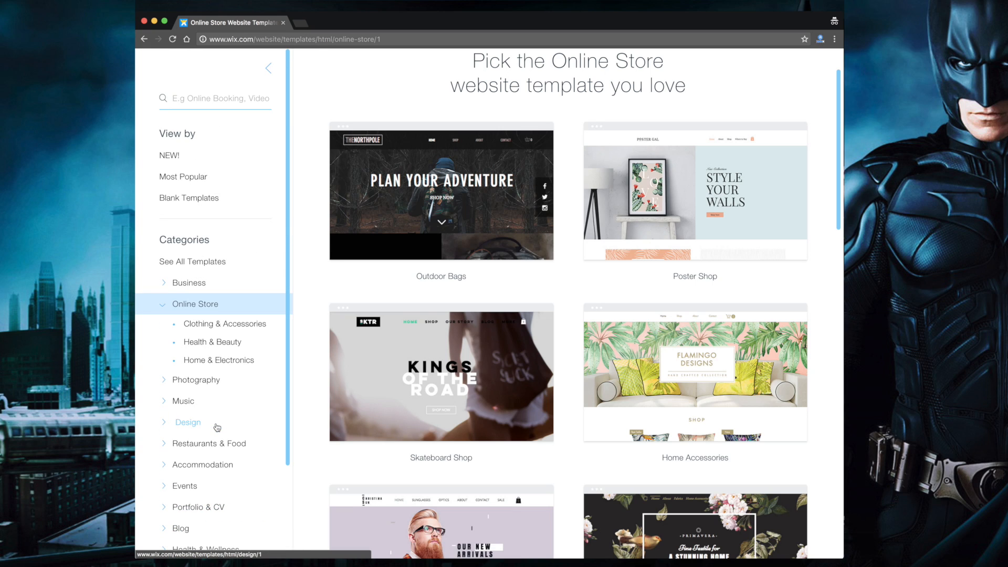
pyautogui.moveTo(669, 295)
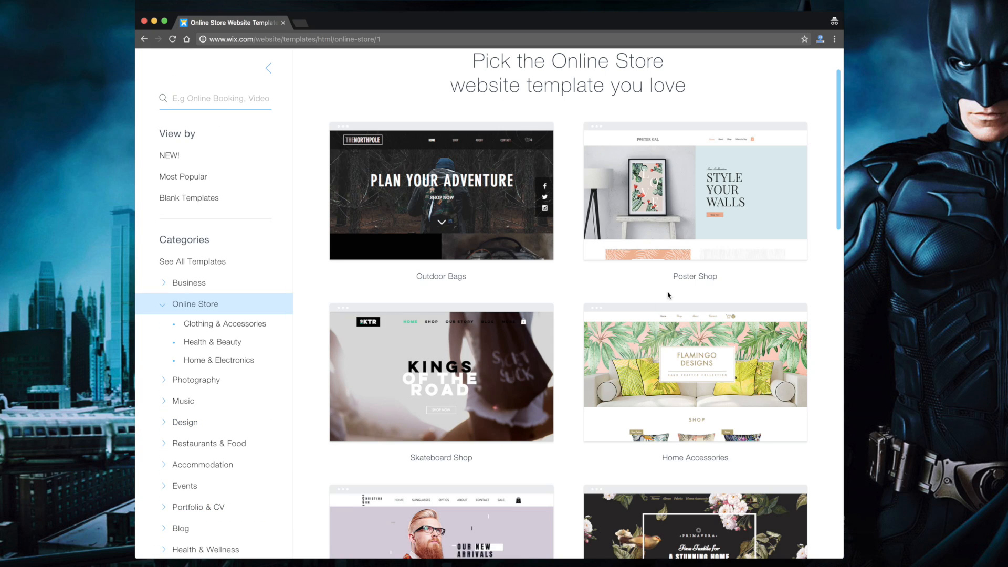
pyautogui.scroll(-3)
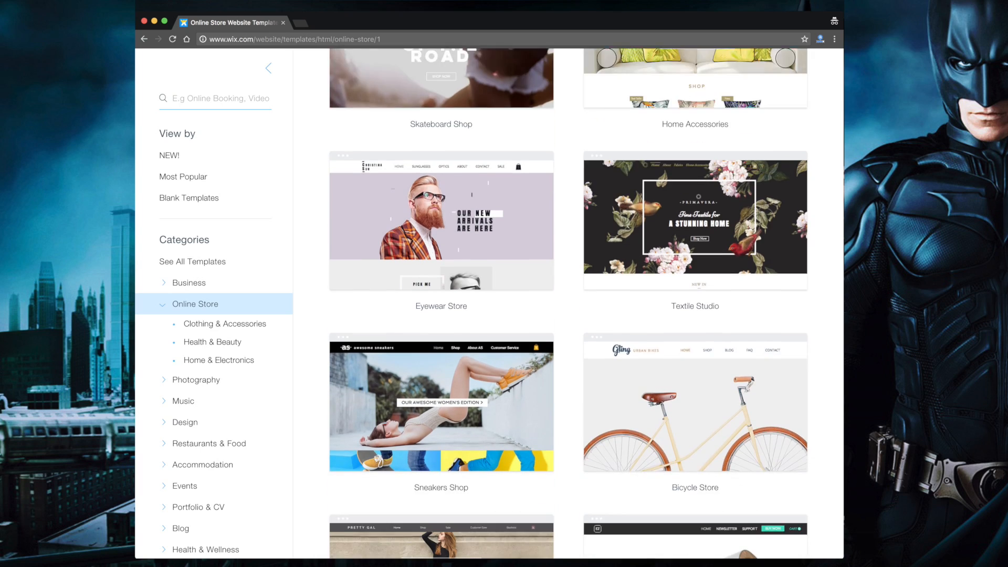
pyautogui.scroll(-3)
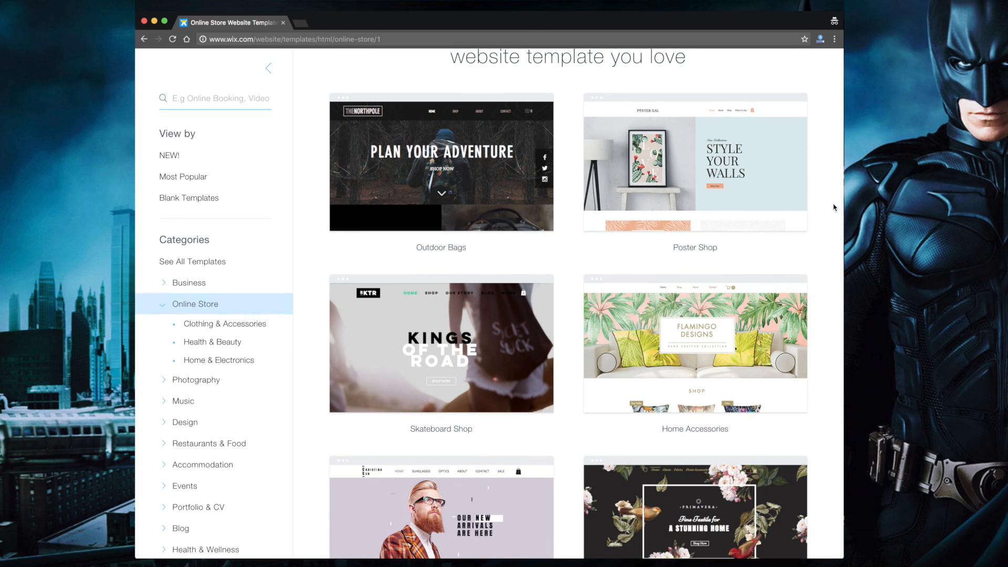
pyautogui.moveTo(440, 164)
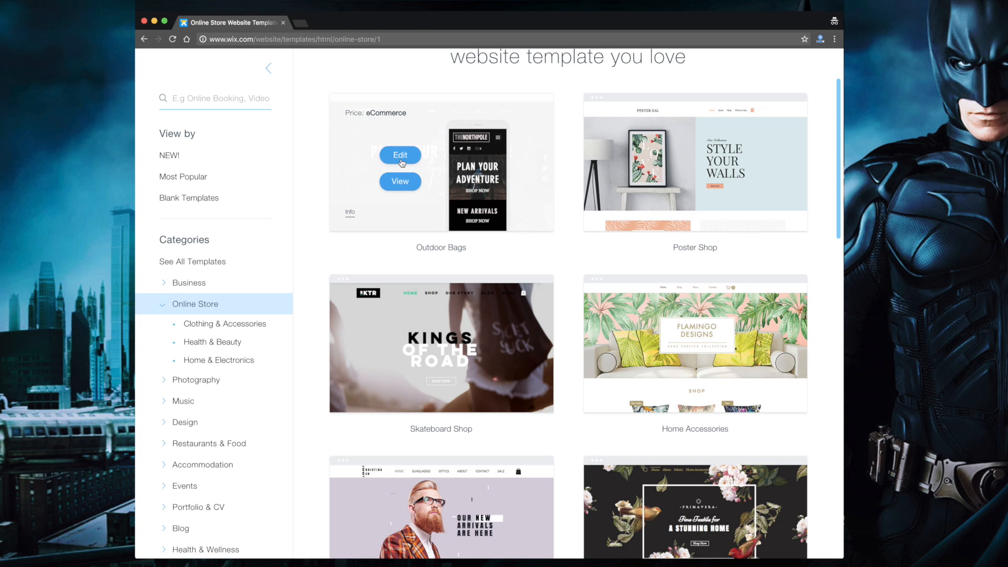
pyautogui.click(399, 155)
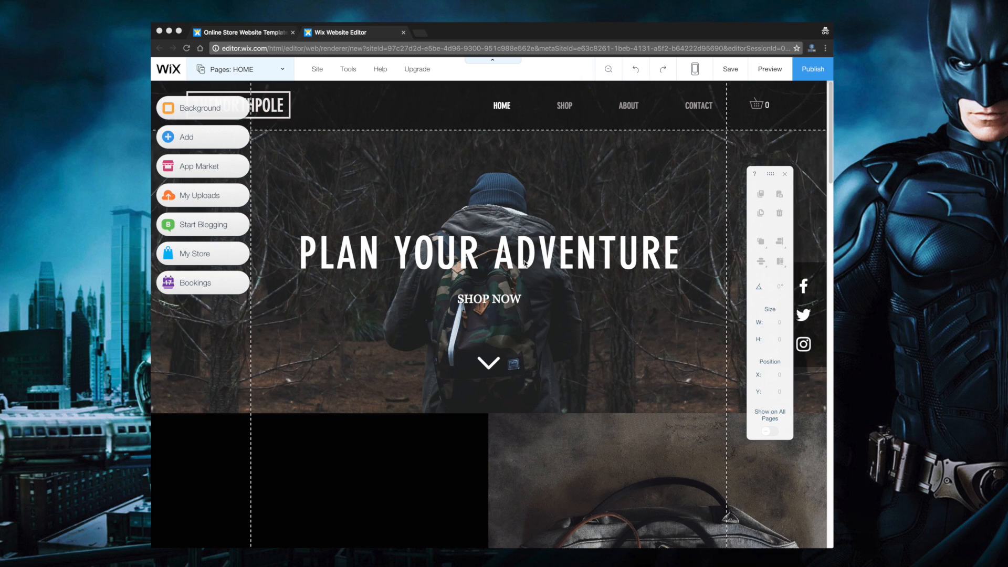
pyautogui.moveTo(227, 101)
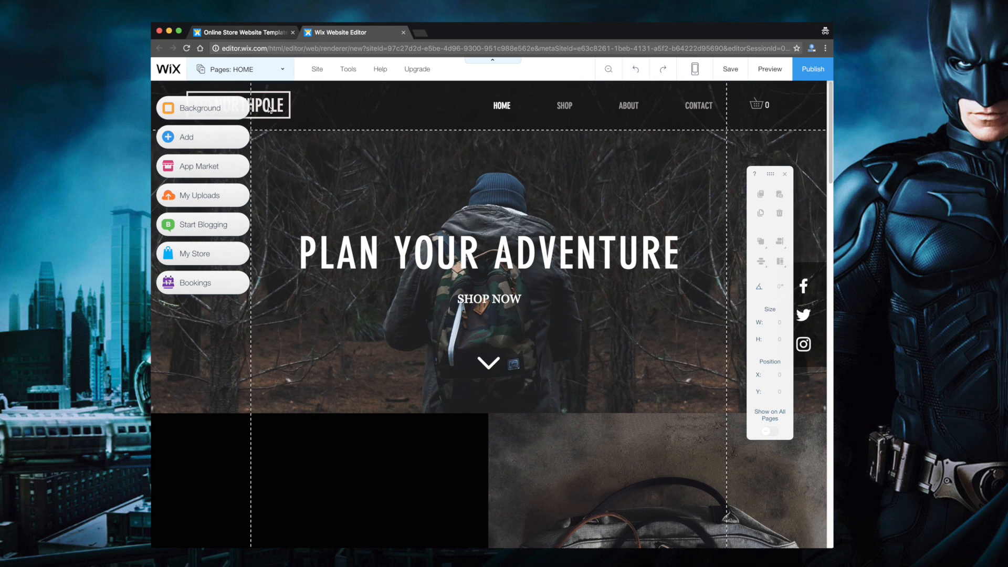
# Step: Change the hero heading to WEIRD IS THE NEW NORMAL, sized to fit on one line
pyautogui.click(273, 132)
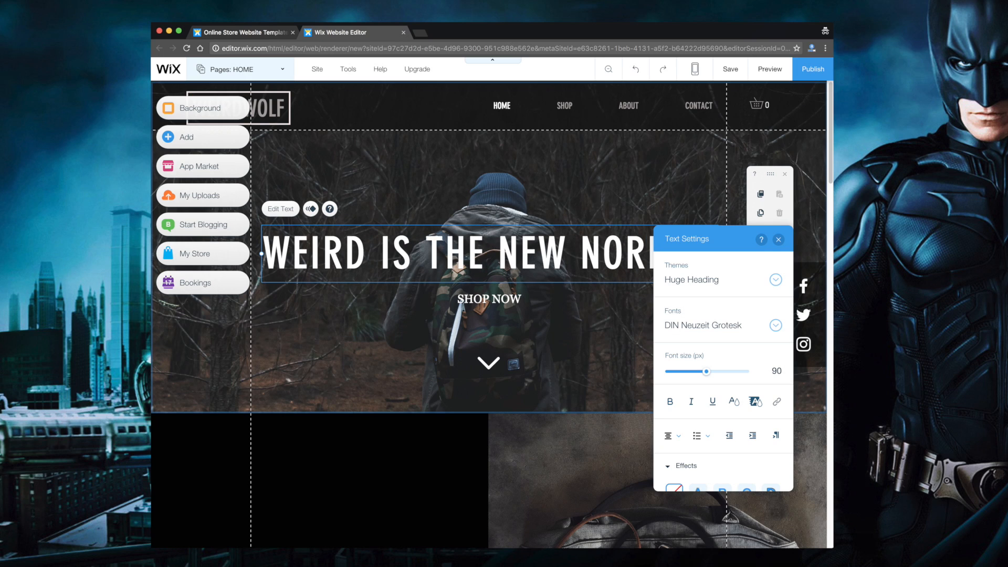
pyautogui.moveTo(706, 372); pyautogui.dragTo(702, 372)
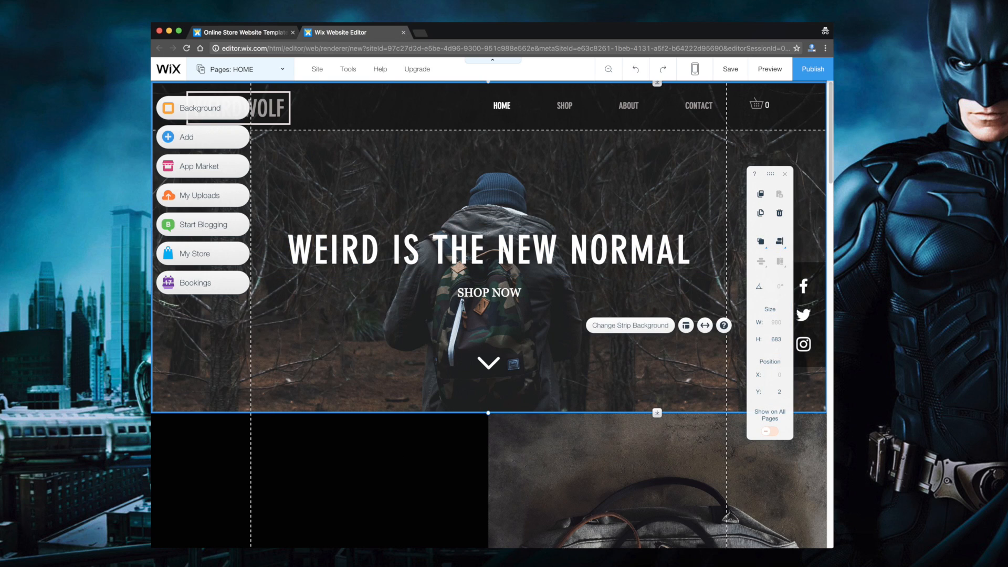
pyautogui.click(201, 195)
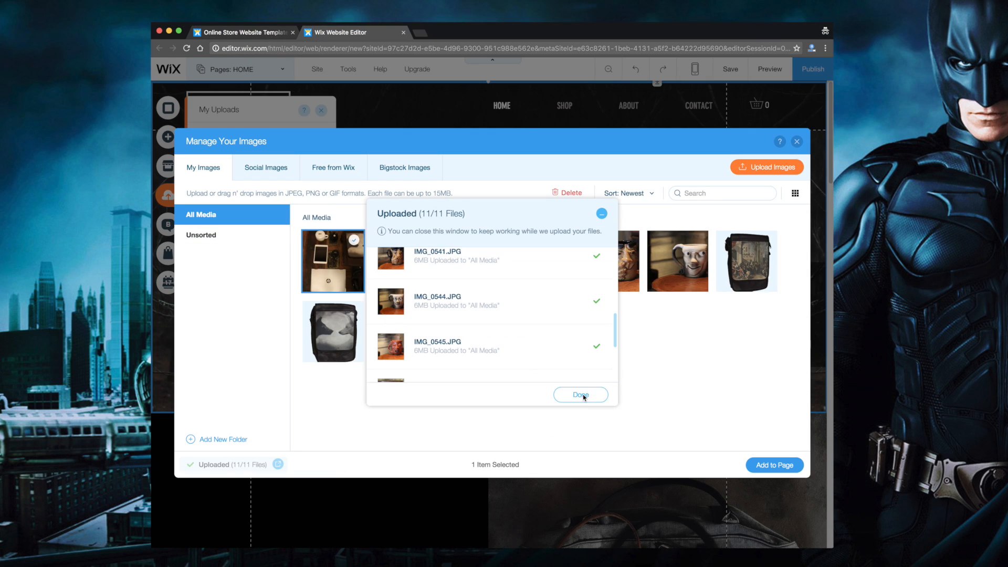
# Step: Finish uploading the eleven photos to the media library
pyautogui.click(579, 394)
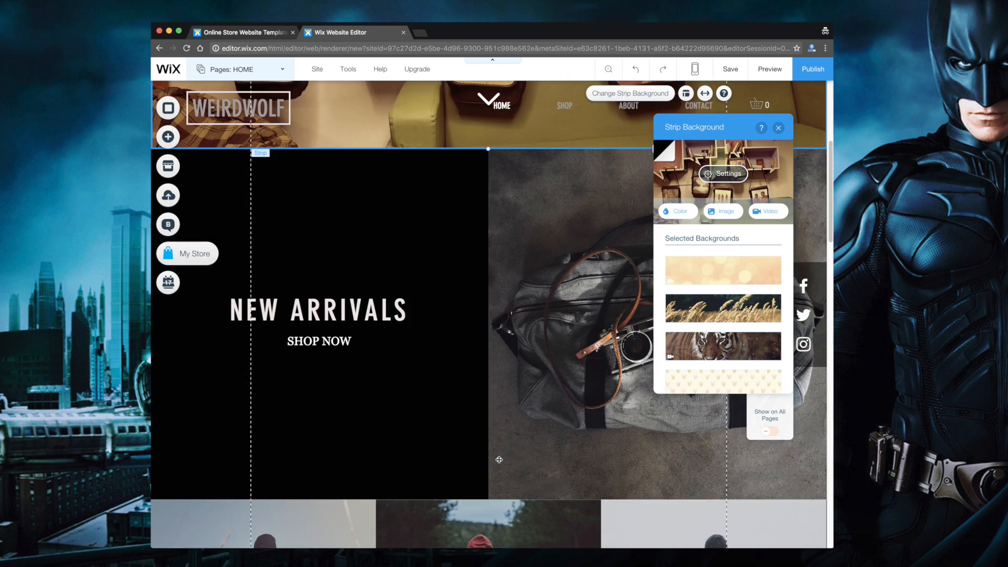
# Step: Set the New Arrivals right column background to the uploaded desk photo
pyautogui.click(723, 211)
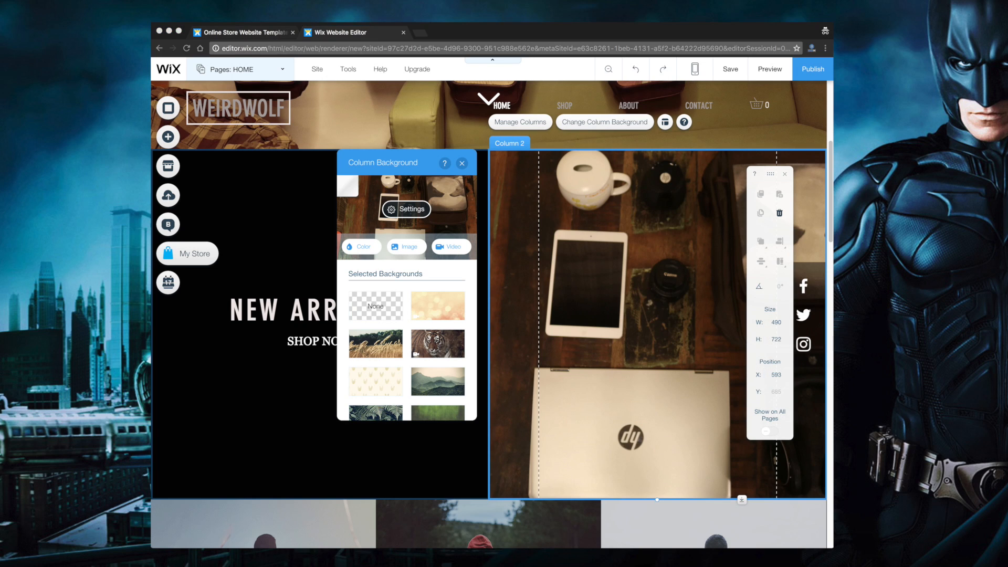
pyautogui.click(461, 163)
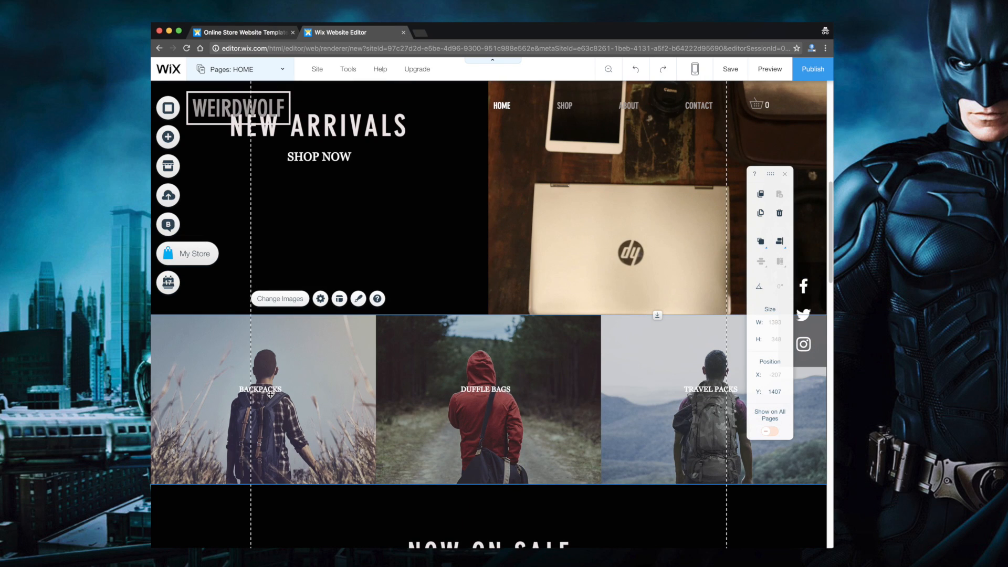
pyautogui.moveTo(294, 403)
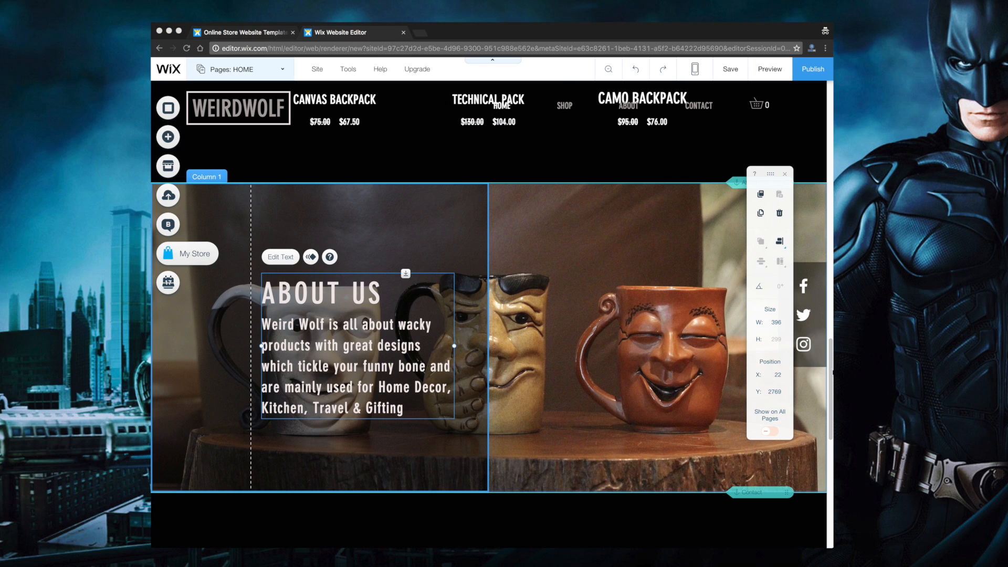
pyautogui.scroll(-3)
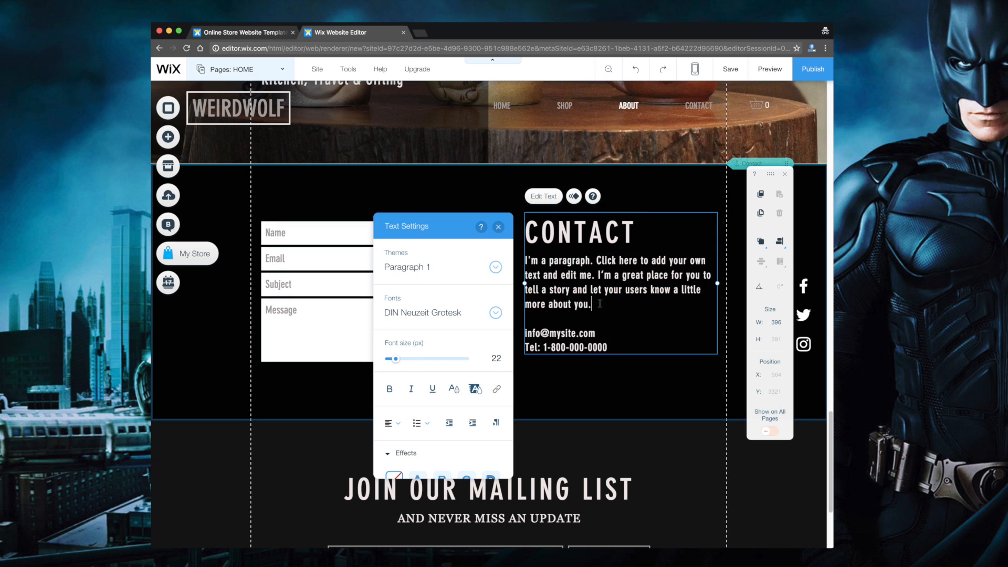
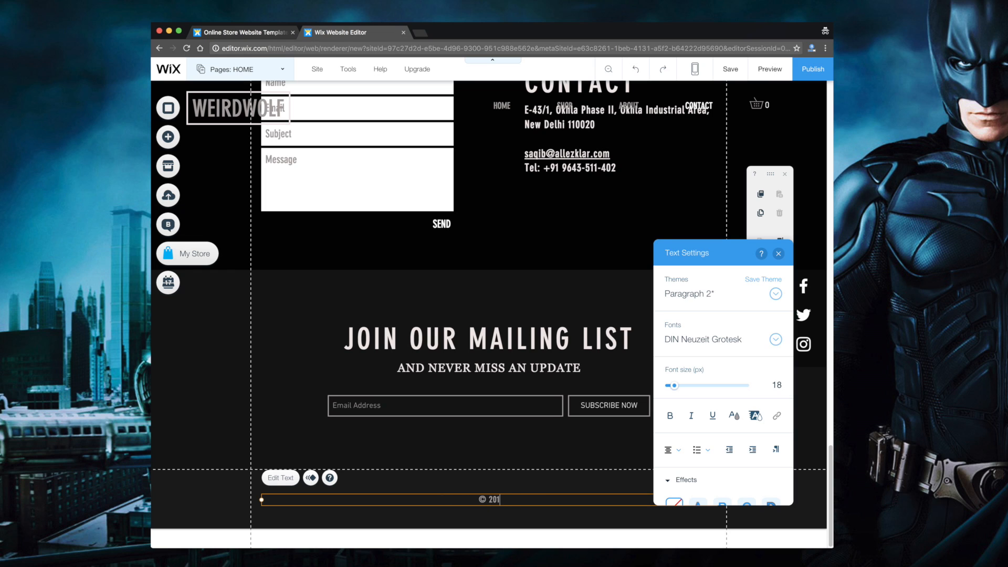
pyautogui.click(768, 69)
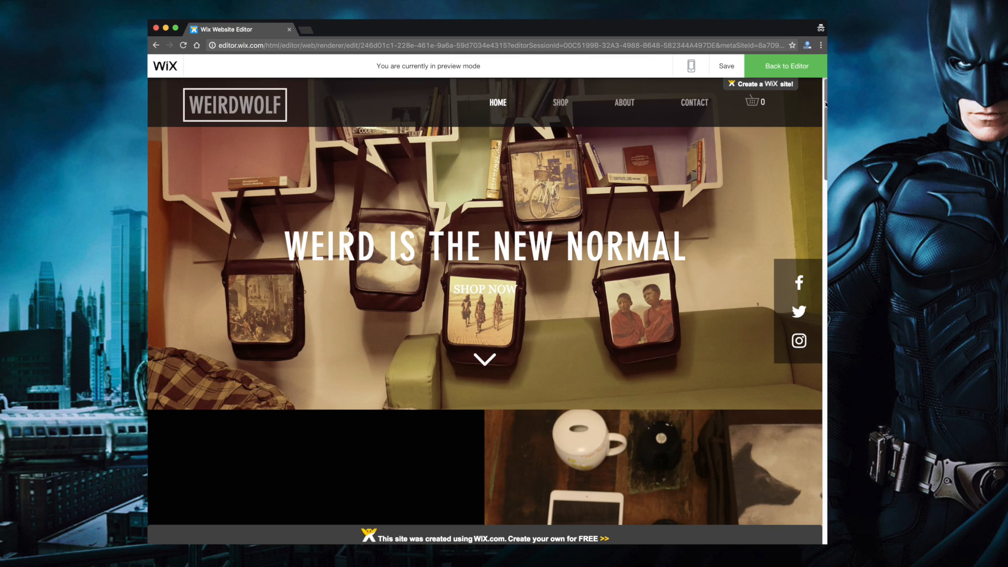
# Step: Save and publish the WeirdWolf site and view it live
pyautogui.click(726, 65)
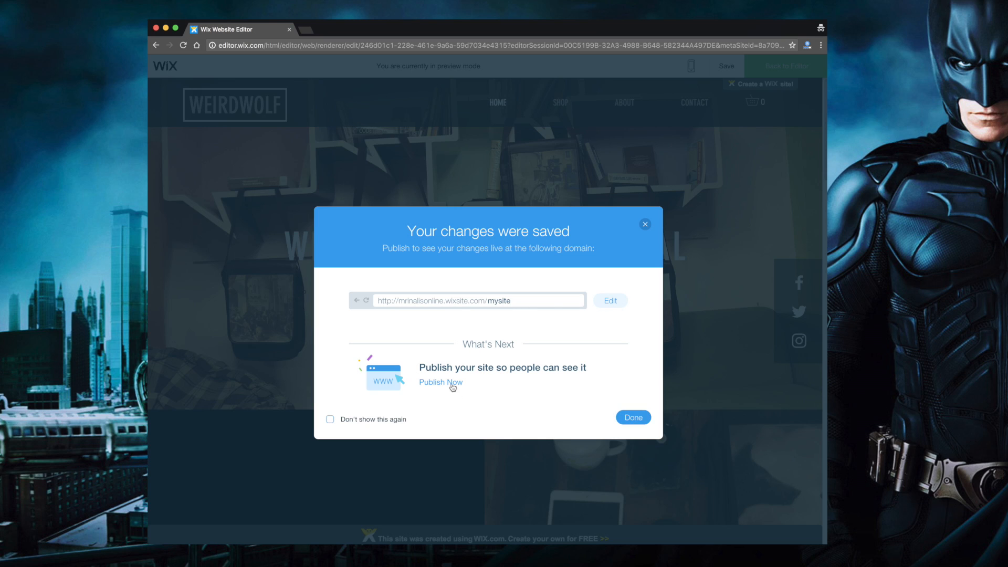
pyautogui.click(439, 382)
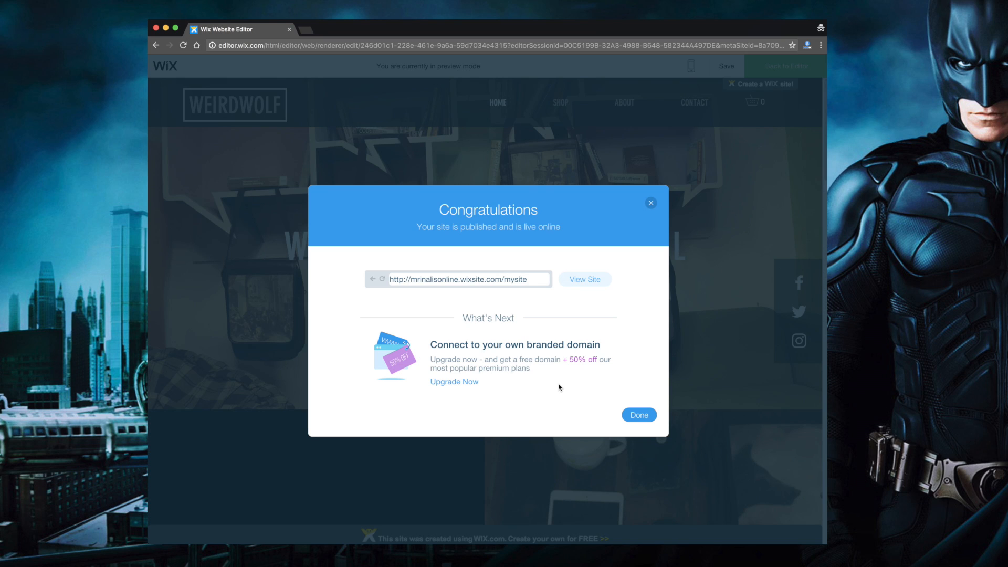
pyautogui.click(582, 279)
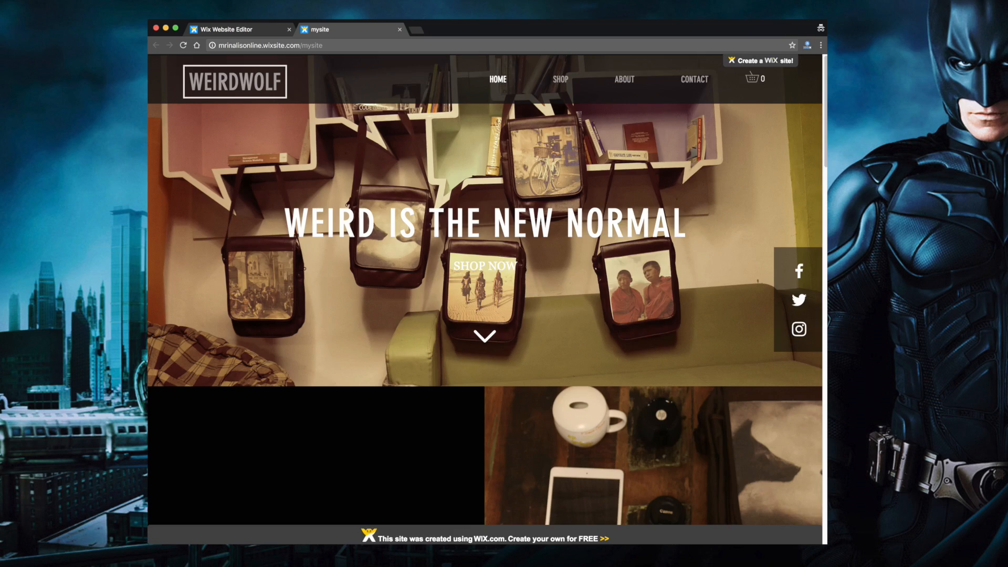
# Step: Scroll the live WeirdWolf site down past the hero to the New Arrivals section
pyautogui.scroll(-3)
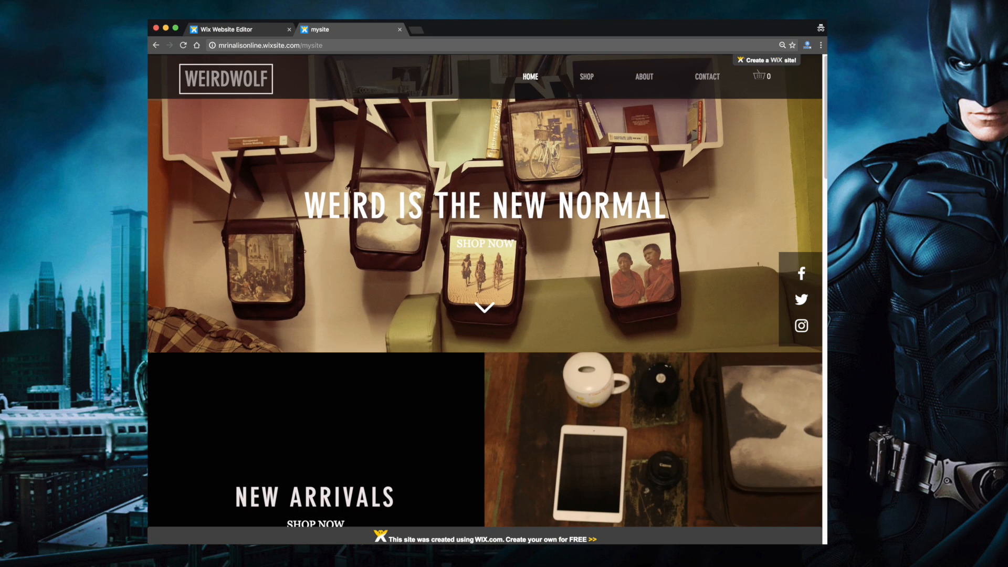
pyautogui.moveTo(358, 57)
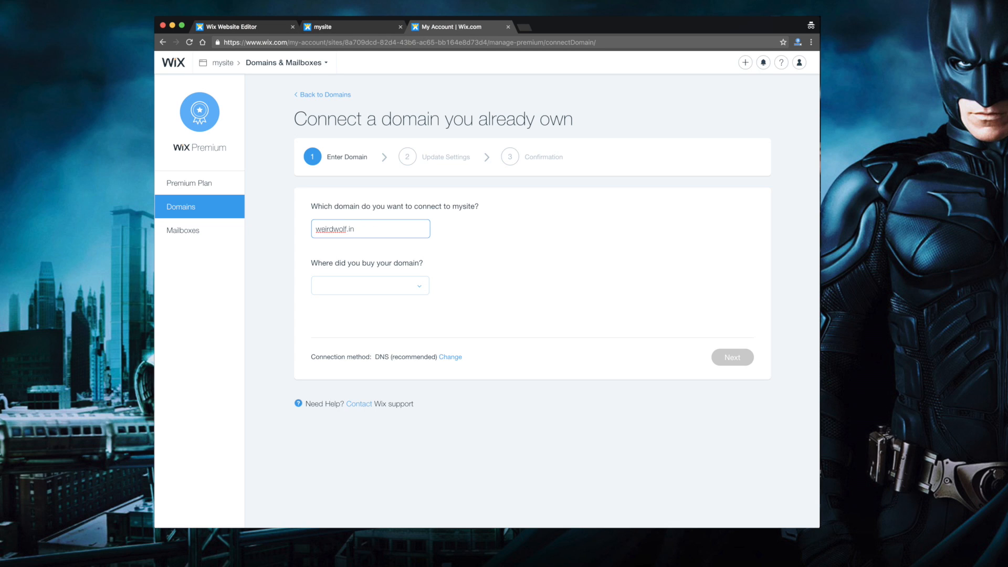
# Step: Choose GoDaddy as weirdwolf.in's provider and continue to the domain connection steps
pyautogui.click(369, 286)
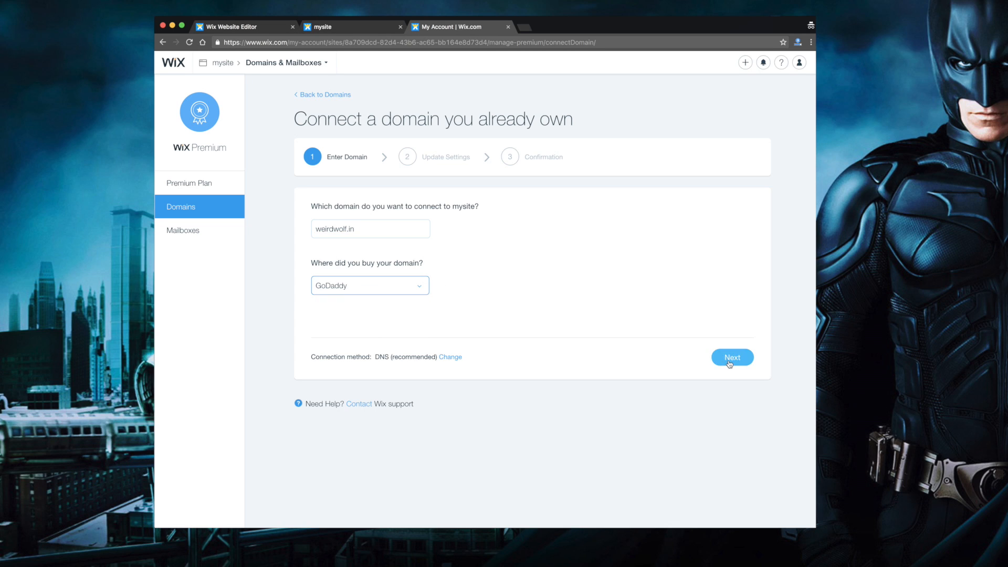
pyautogui.click(731, 357)
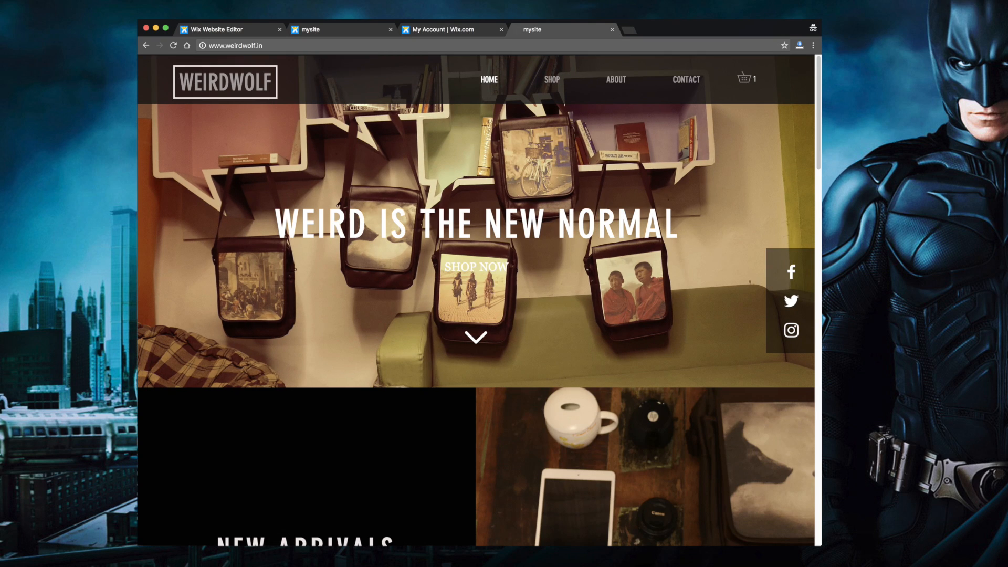
# Step: Go to the Site Manager overview for mysite from the My Account tab
pyautogui.click(443, 30)
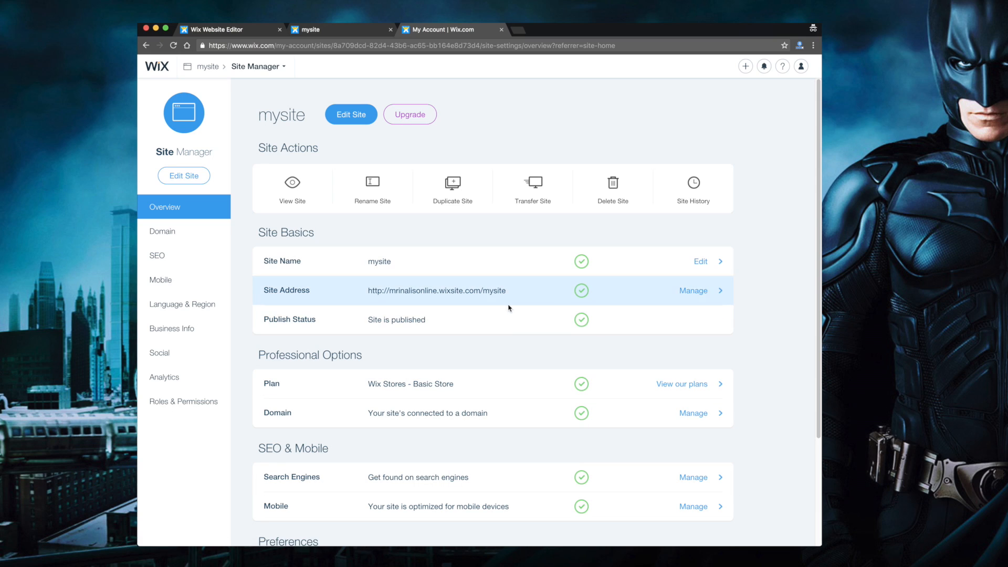
pyautogui.moveTo(546, 452)
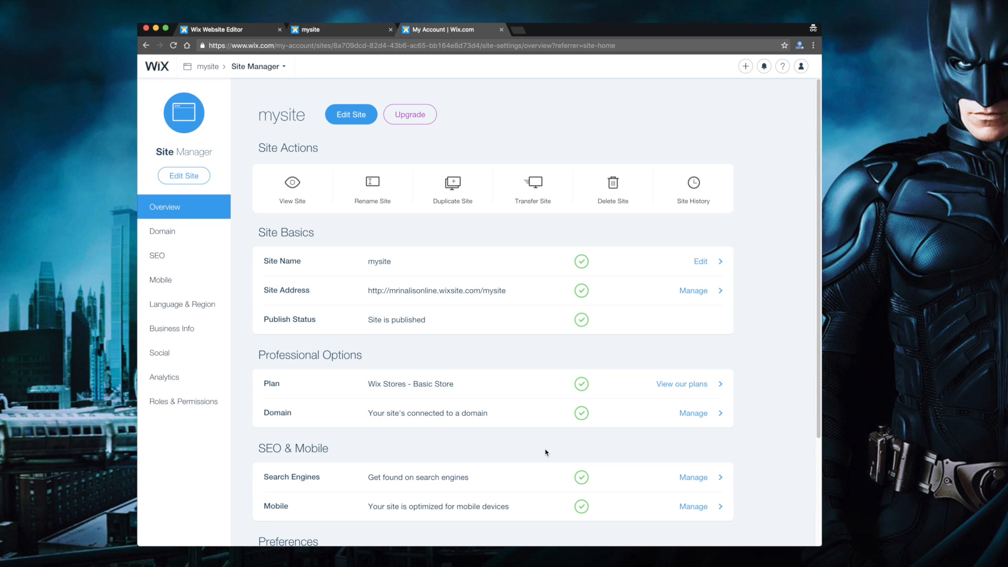
pyautogui.moveTo(157, 255)
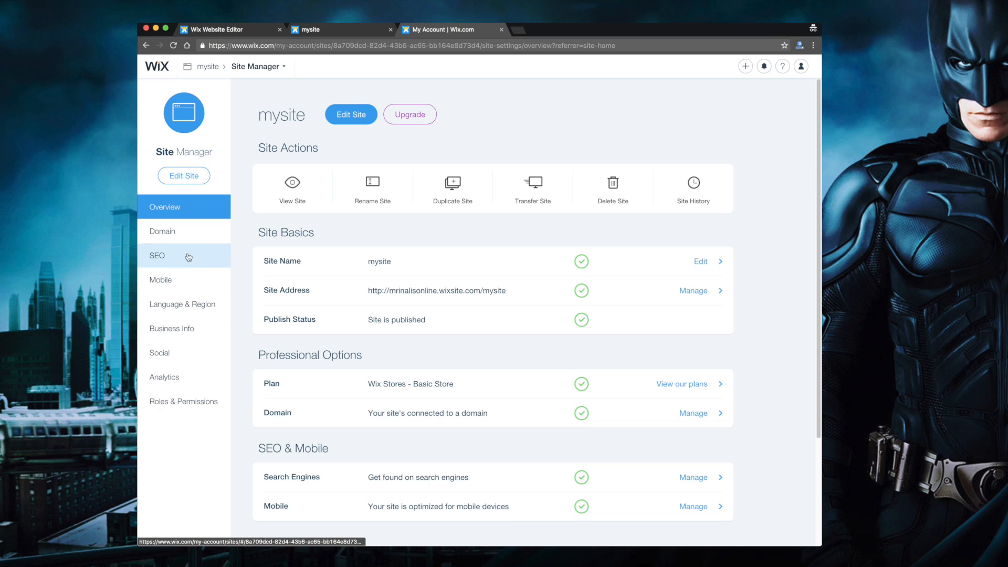
# Step: Review the Domain, SEO, Analytics and Roles & Permissions pages in Site Manager's sidebar
pyautogui.click(163, 231)
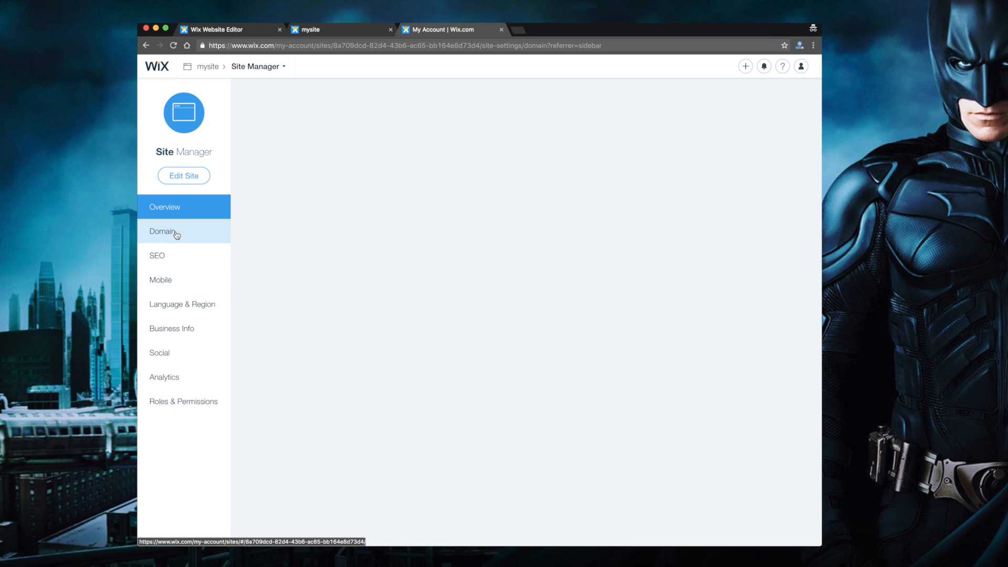
pyautogui.click(163, 231)
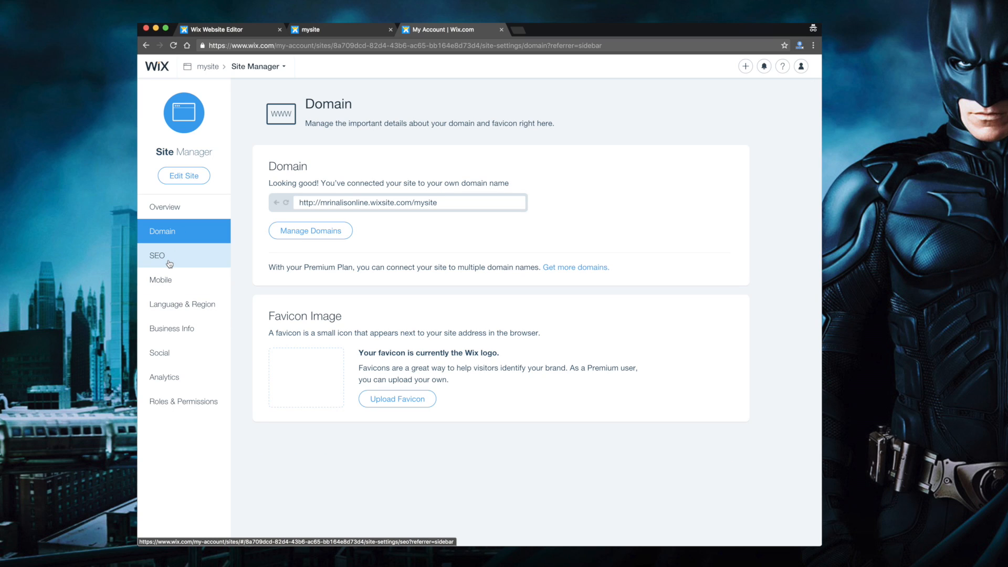
pyautogui.click(156, 255)
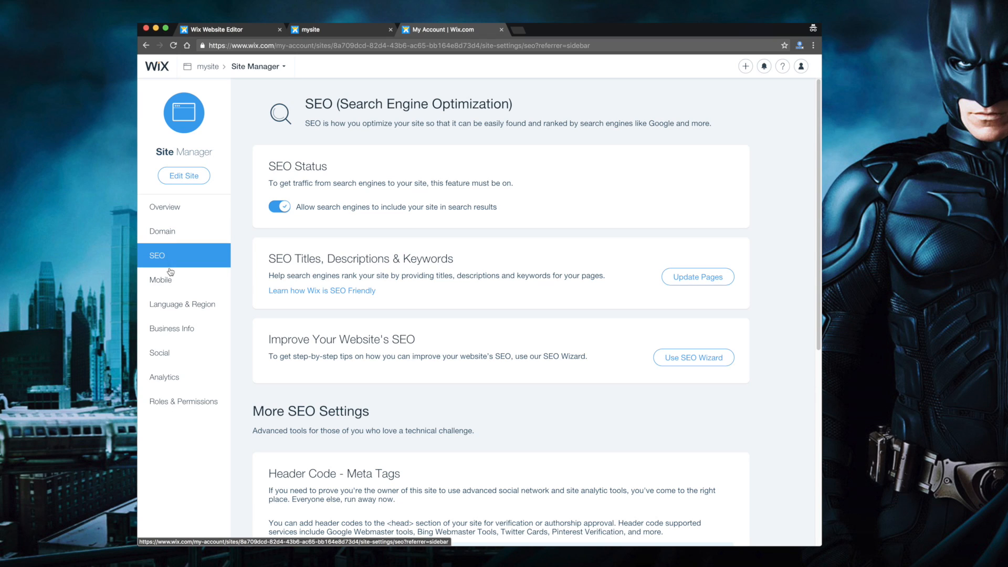
pyautogui.click(183, 377)
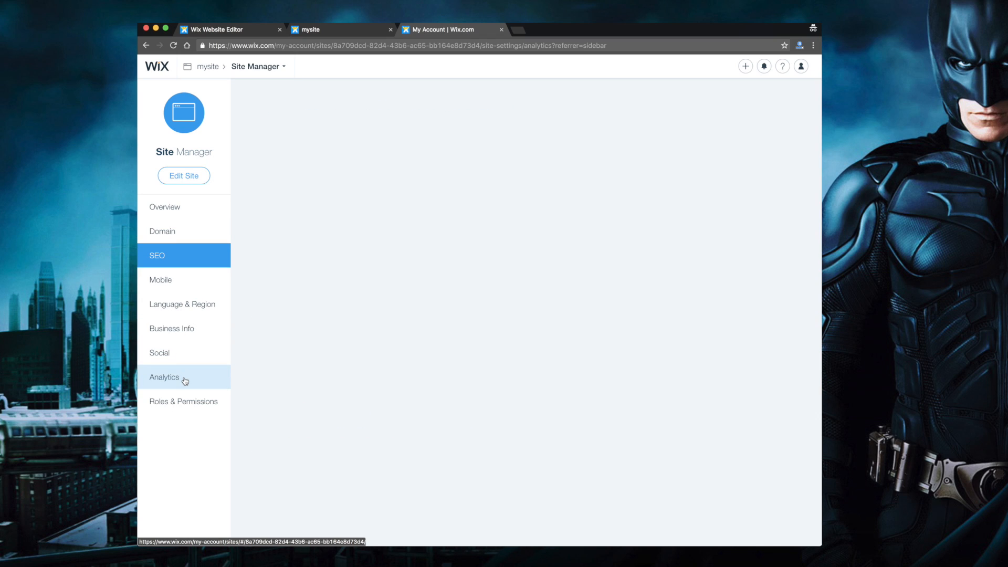
pyautogui.click(165, 377)
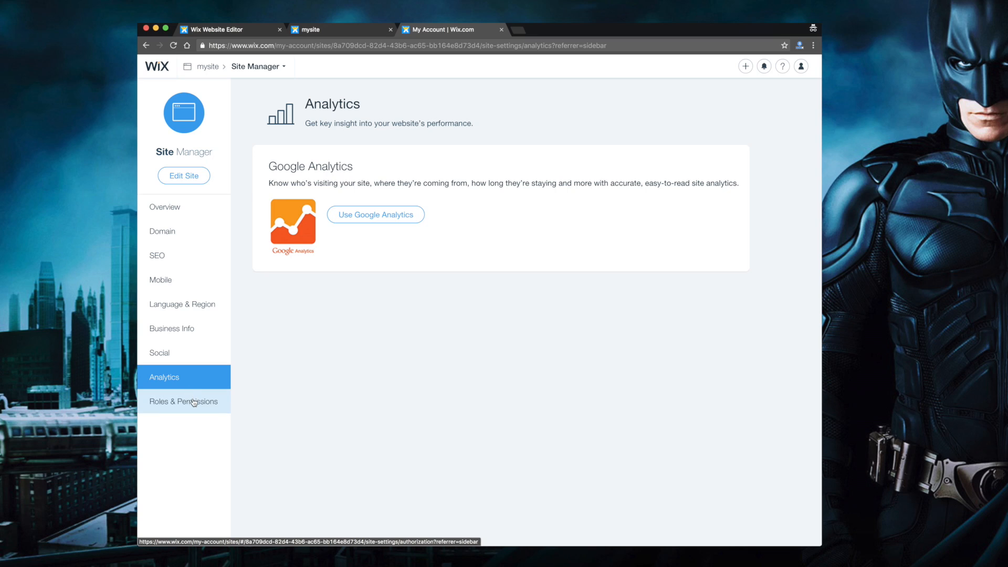
pyautogui.moveTo(213, 408)
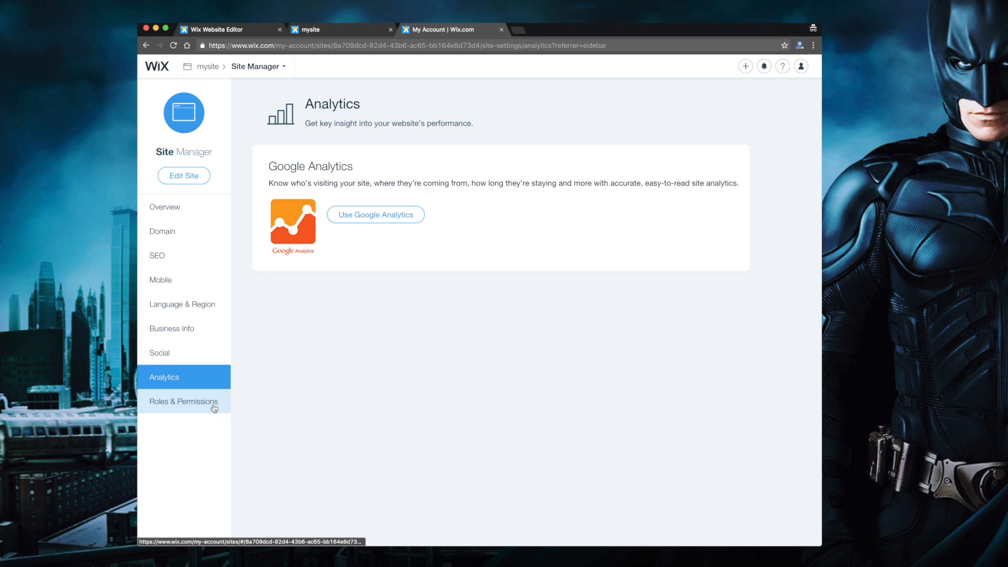
pyautogui.click(183, 401)
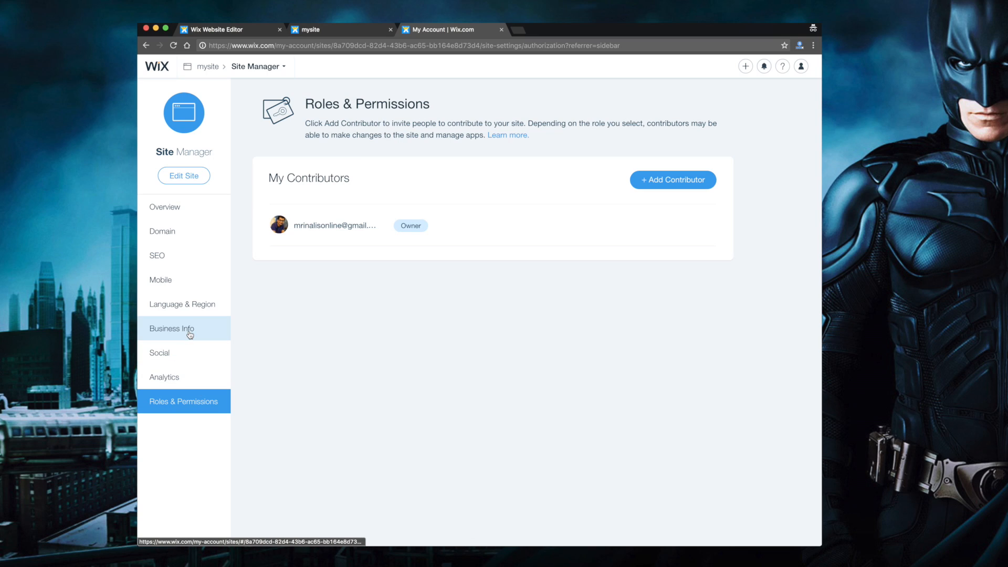